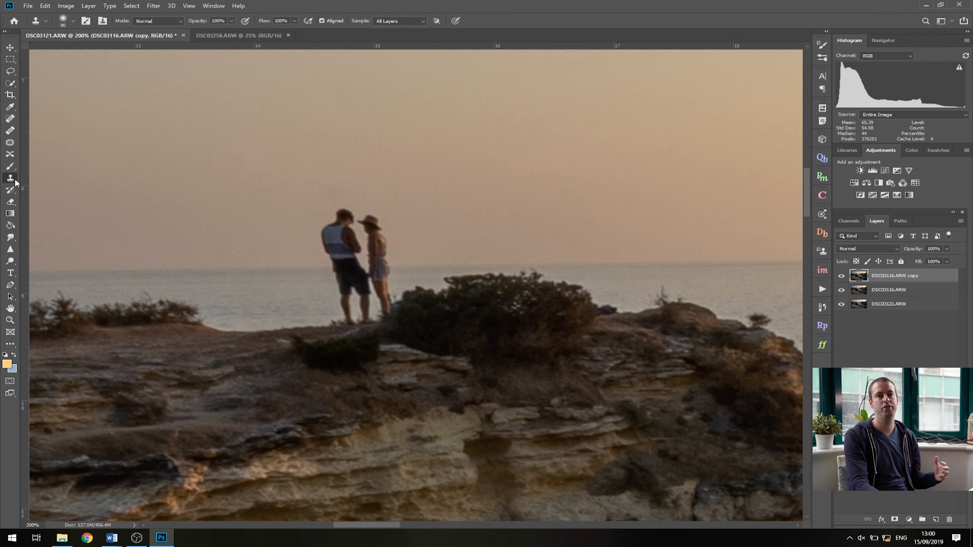
{"action": "mouse_move", "coordinate": [10, 180]}
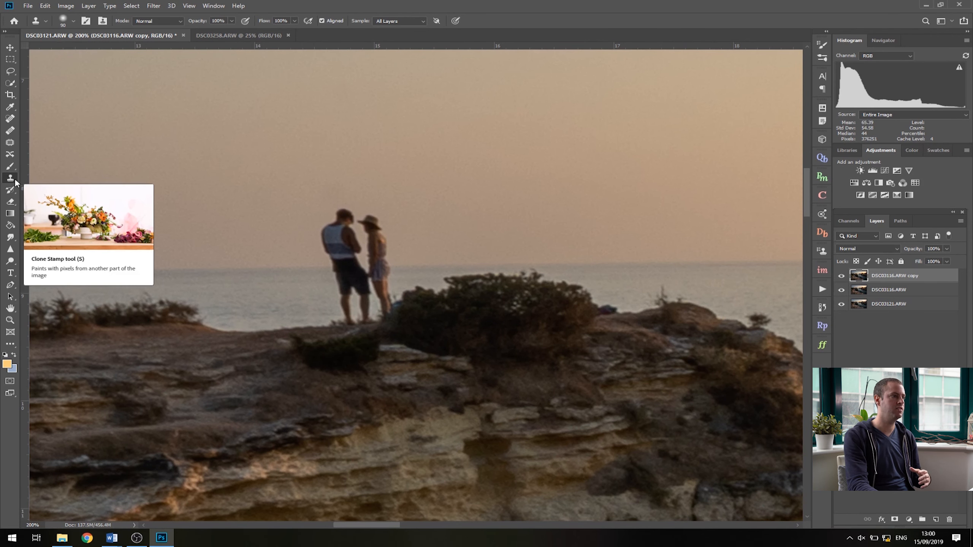
{"action": "mouse_move", "coordinate": [235, 265]}
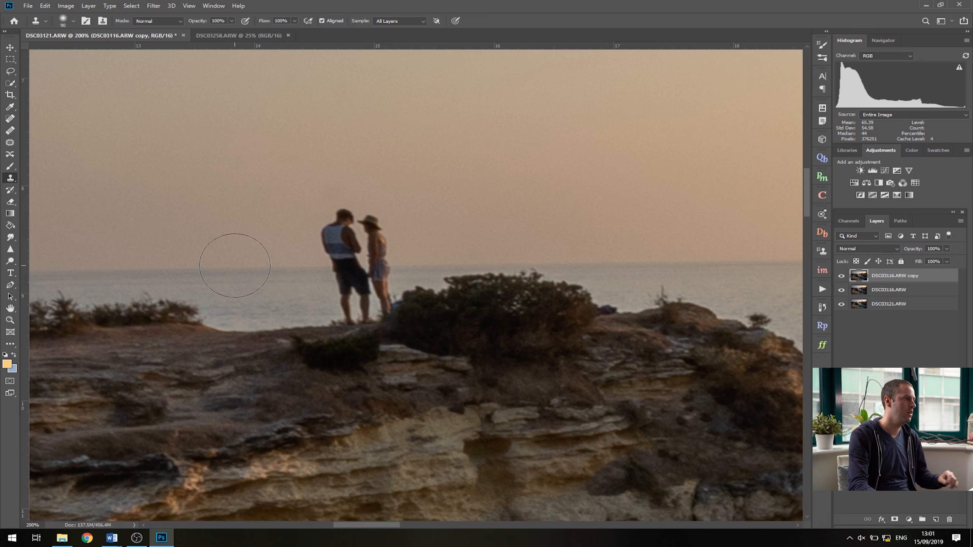
{"action": "mouse_move", "coordinate": [127, 237]}
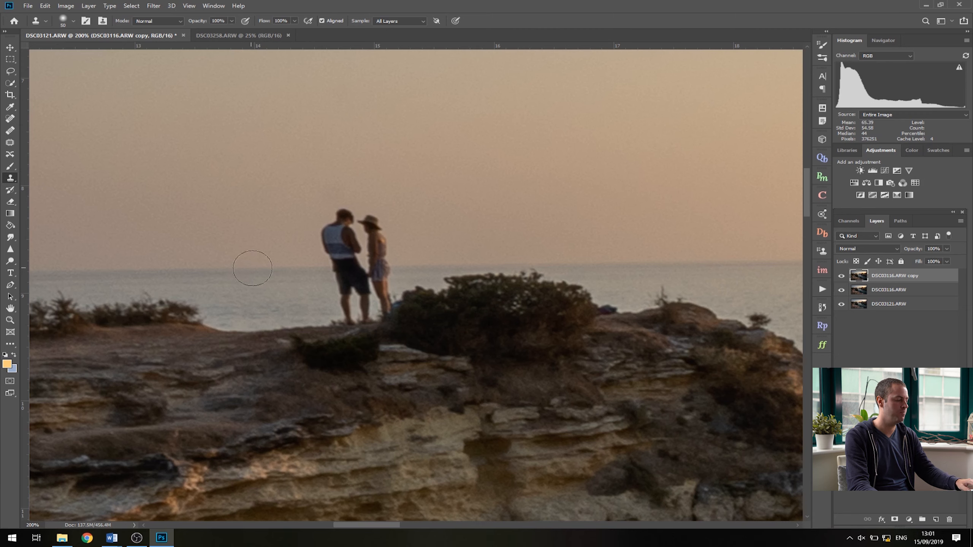
{"action": "mouse_move", "coordinate": [291, 269]}
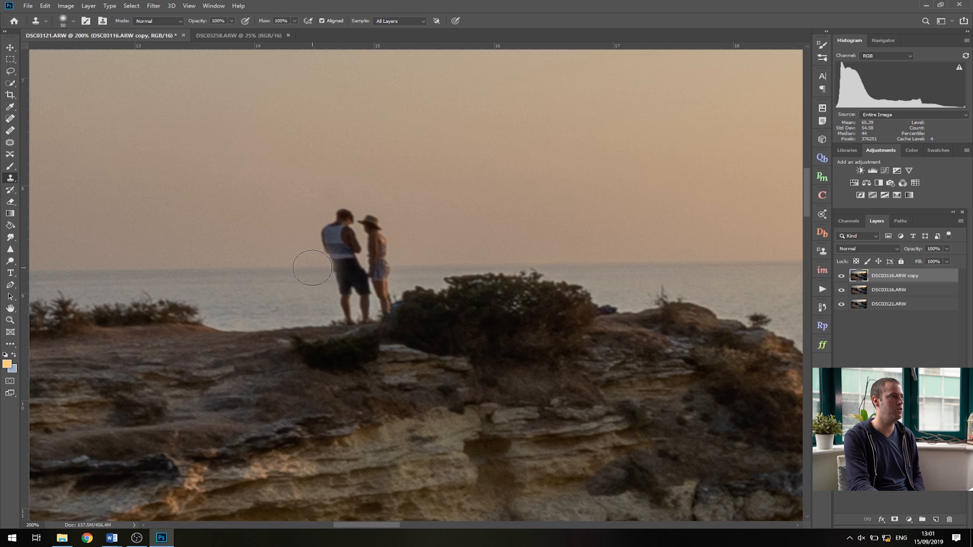
Clone sky and sea over the man, the woman and their remaining legs
{"action": "left_click_drag", "start_coordinate": [313, 268], "coordinate": [369, 276]}
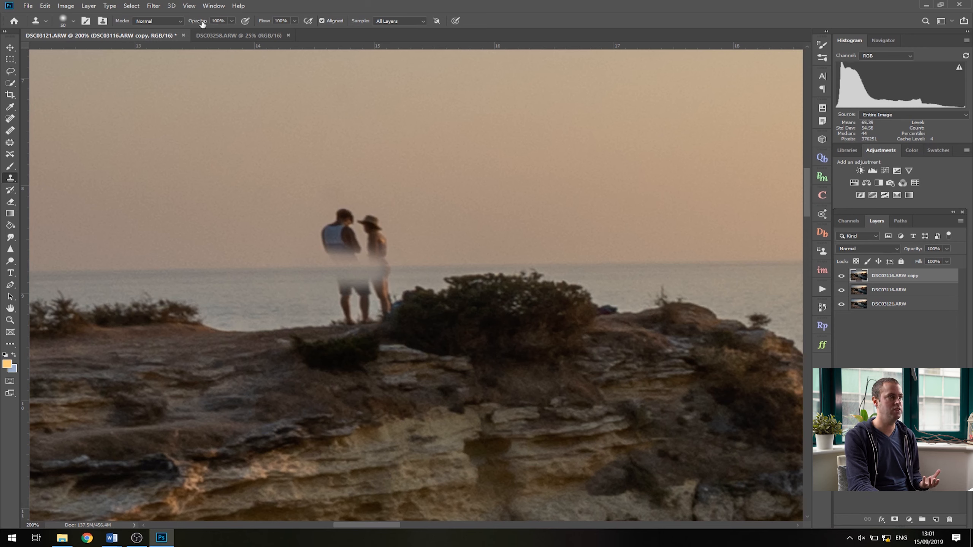
{"action": "mouse_move", "coordinate": [250, 151]}
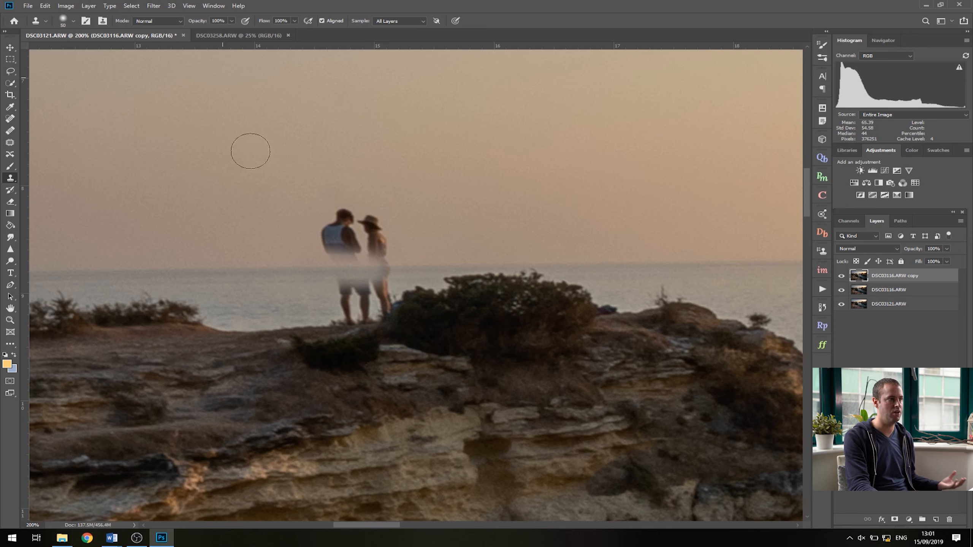
{"action": "left_click_drag", "start_coordinate": [251, 151], "coordinate": [331, 244]}
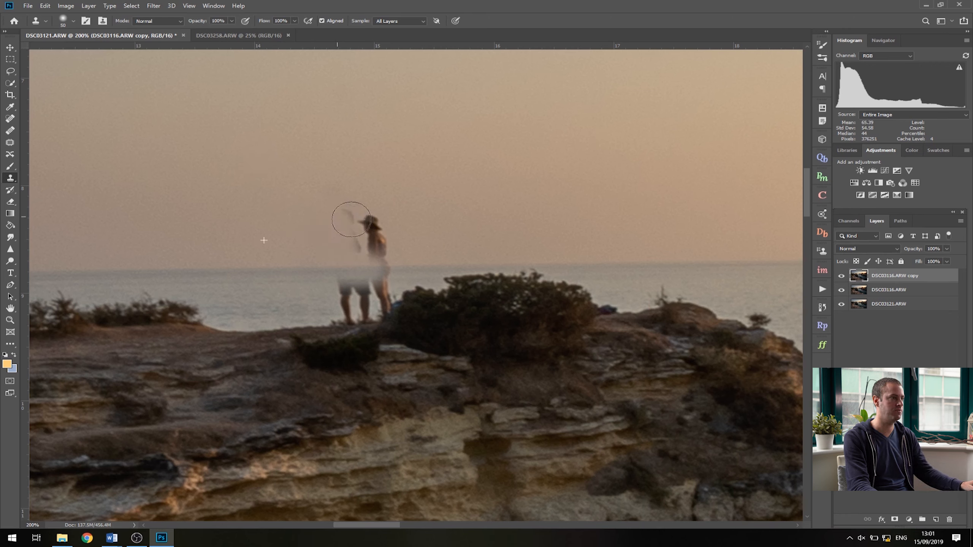
{"action": "left_click_drag", "start_coordinate": [352, 219], "coordinate": [341, 278]}
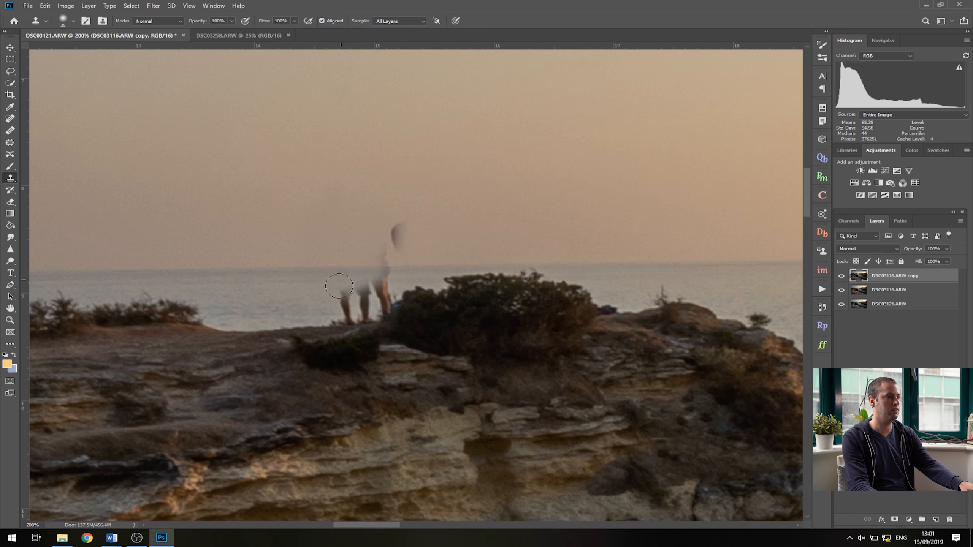
{"action": "left_click_drag", "start_coordinate": [340, 287], "coordinate": [357, 281]}
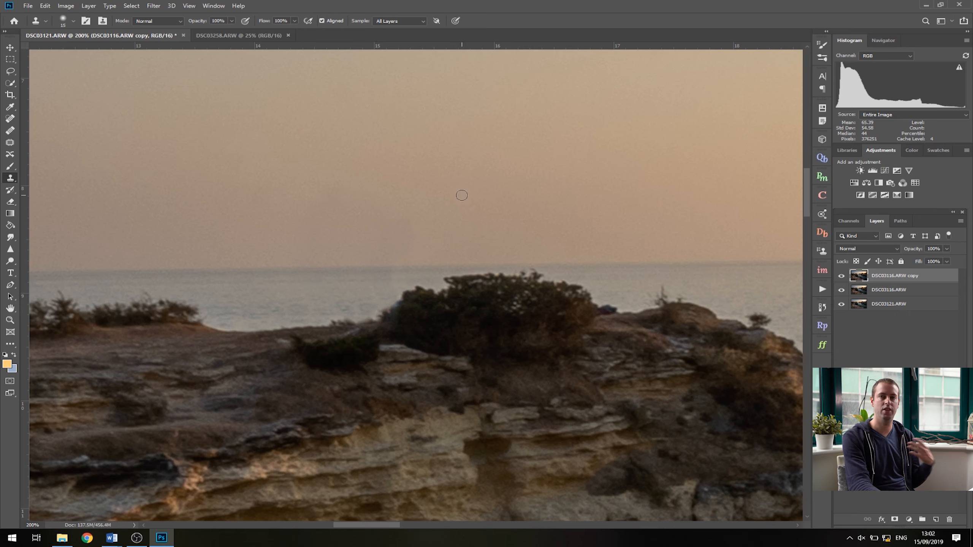
{"action": "mouse_move", "coordinate": [720, 307]}
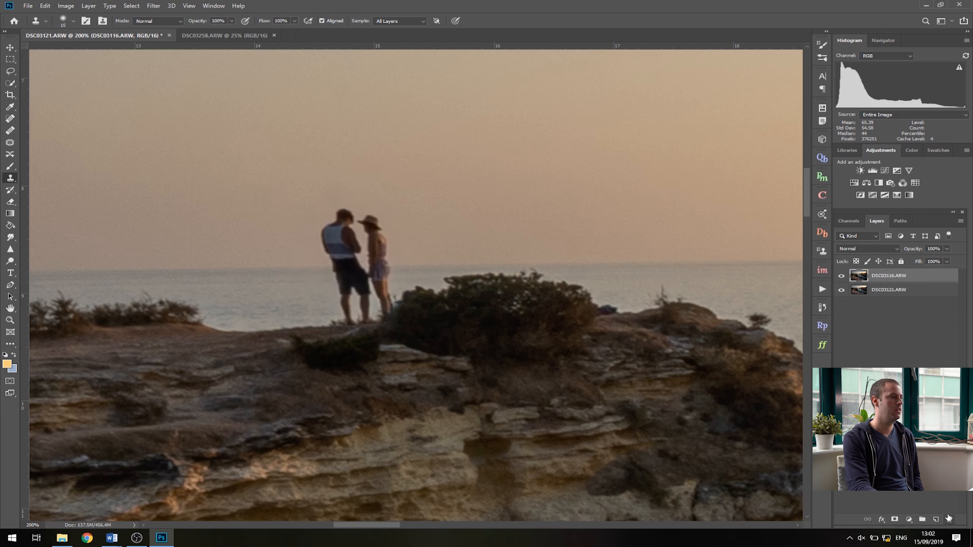
{"action": "mouse_move", "coordinate": [643, 532]}
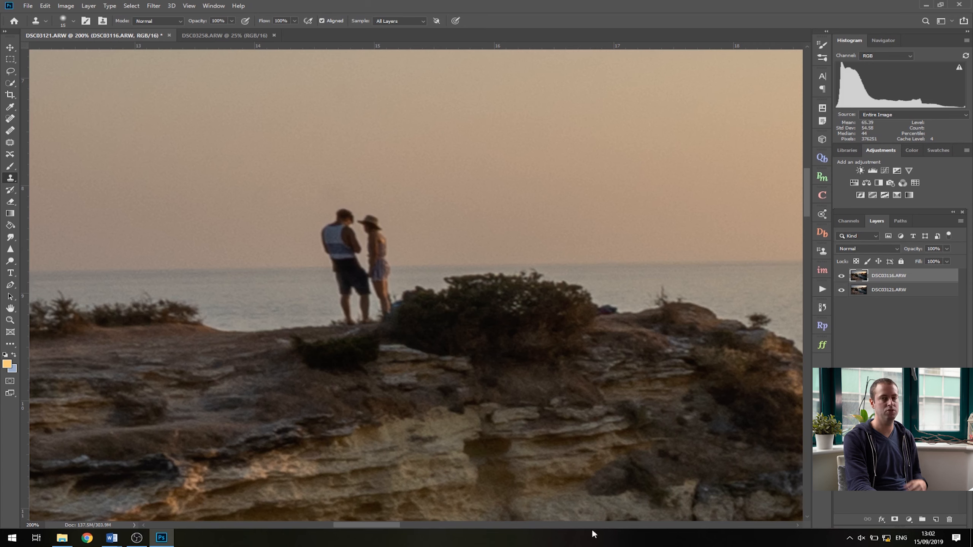
{"action": "mouse_move", "coordinate": [10, 82]}
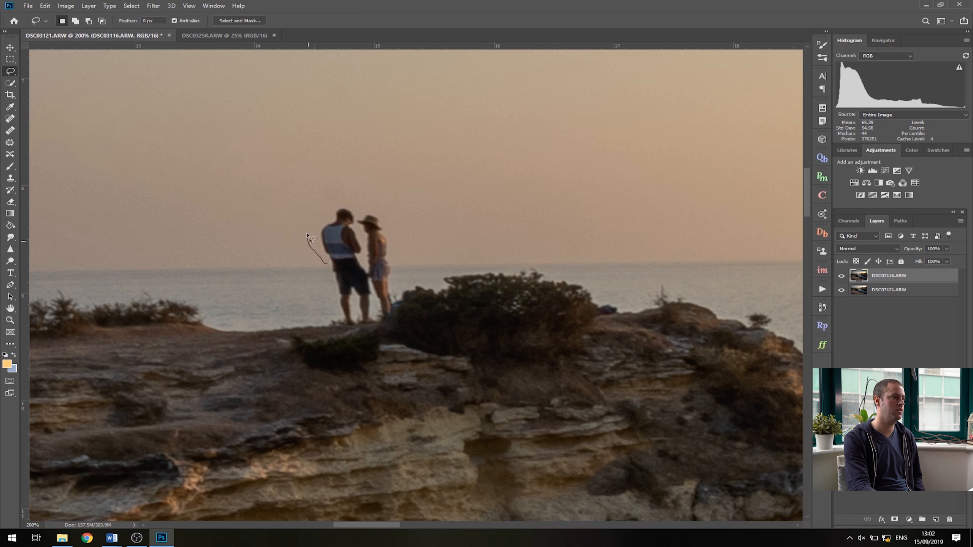
Draw a freehand Lasso loop enclosing the couple on the cliff
{"action": "left_click_drag", "start_coordinate": [317, 257], "coordinate": [369, 208]}
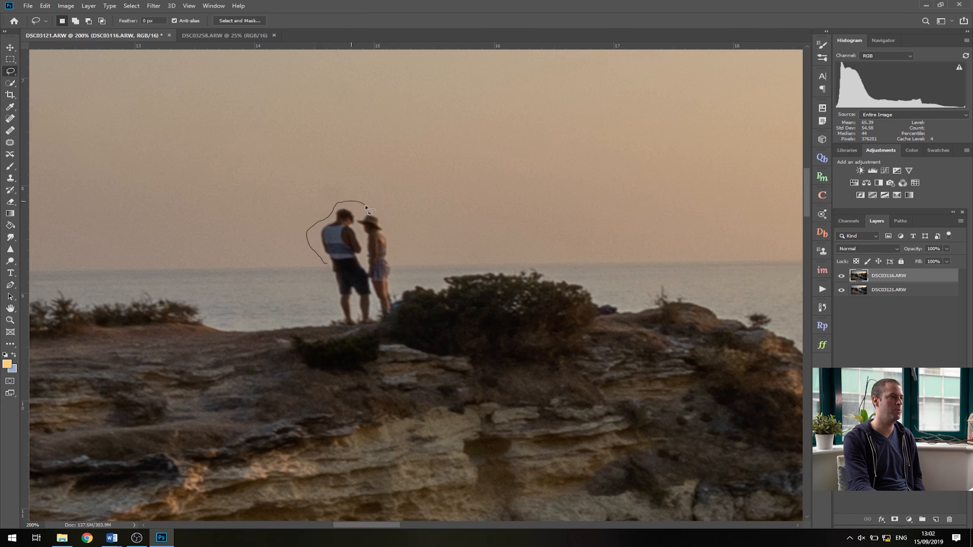
{"action": "left_click_drag", "start_coordinate": [365, 208], "coordinate": [398, 295]}
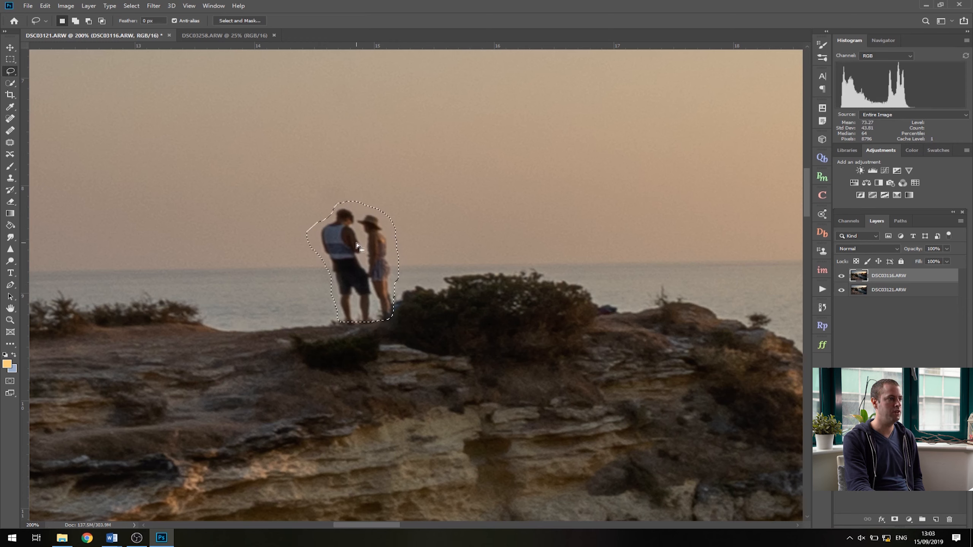
Fill the lasso selection with Content-Aware contents to erase the couple
{"action": "right_click", "coordinate": [357, 245]}
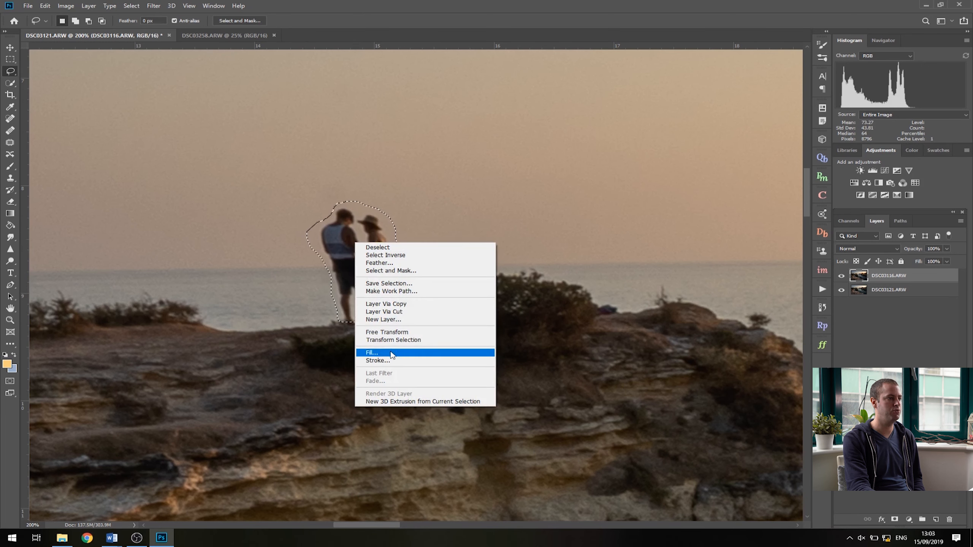
{"action": "left_click", "coordinate": [372, 352]}
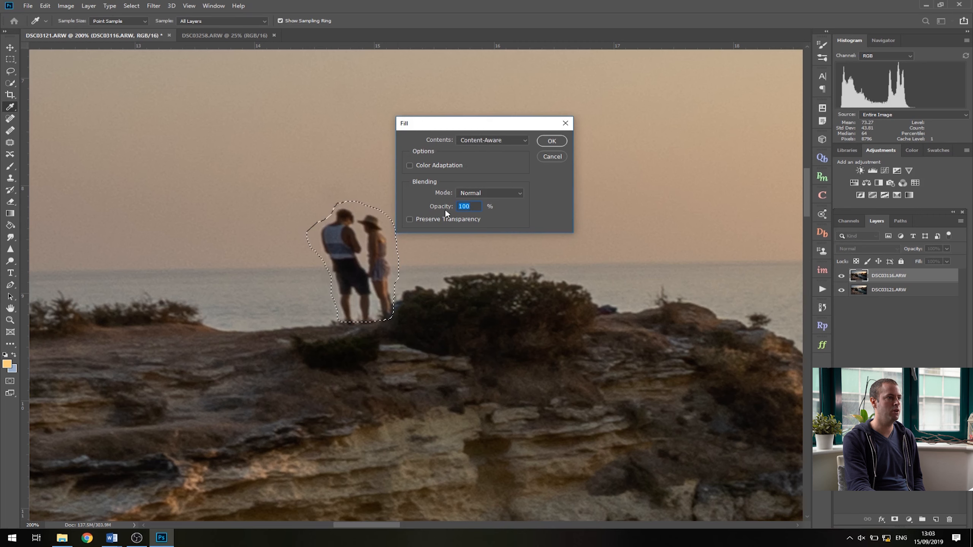
{"action": "left_click", "coordinate": [550, 140]}
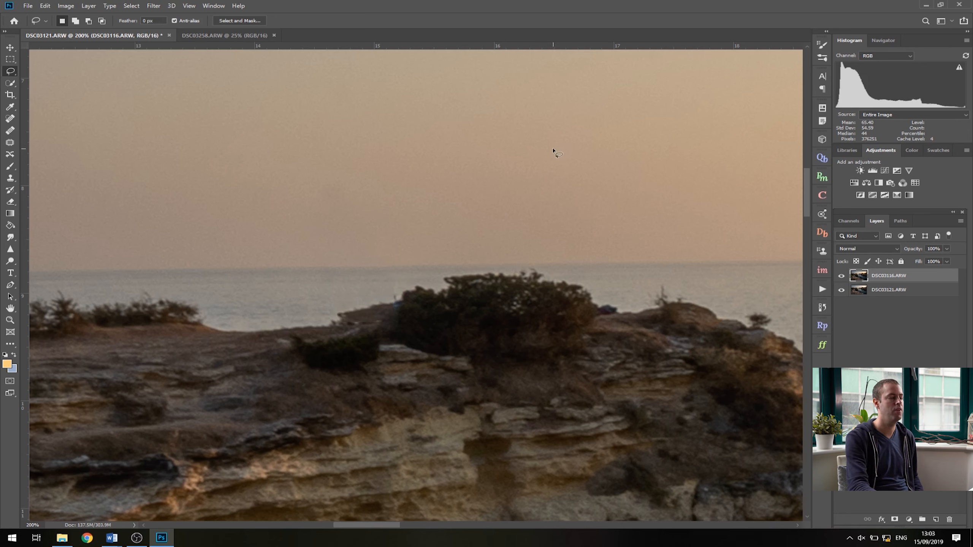
{"action": "mouse_move", "coordinate": [304, 295]}
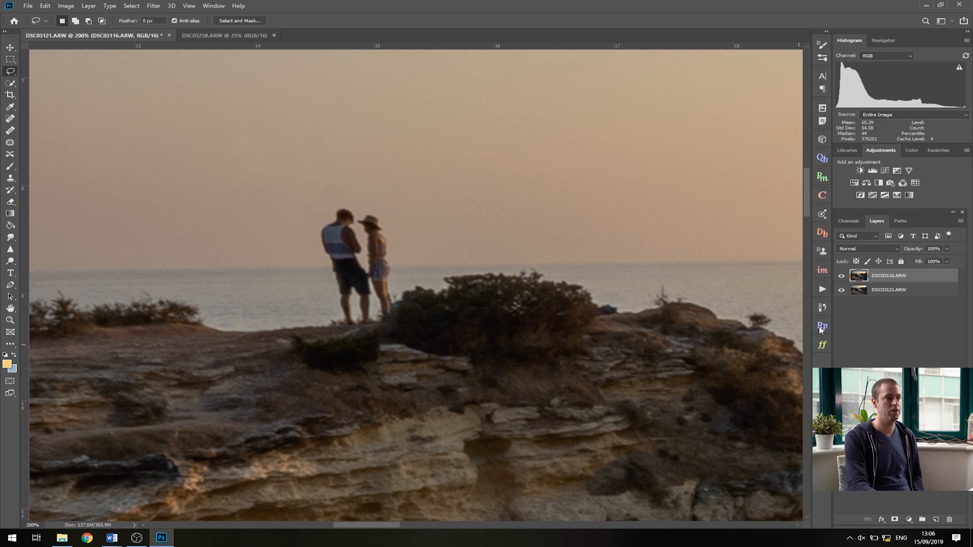
Revert the content-aware fill so the couple reappears on the cliff
{"action": "left_click", "coordinate": [842, 276]}
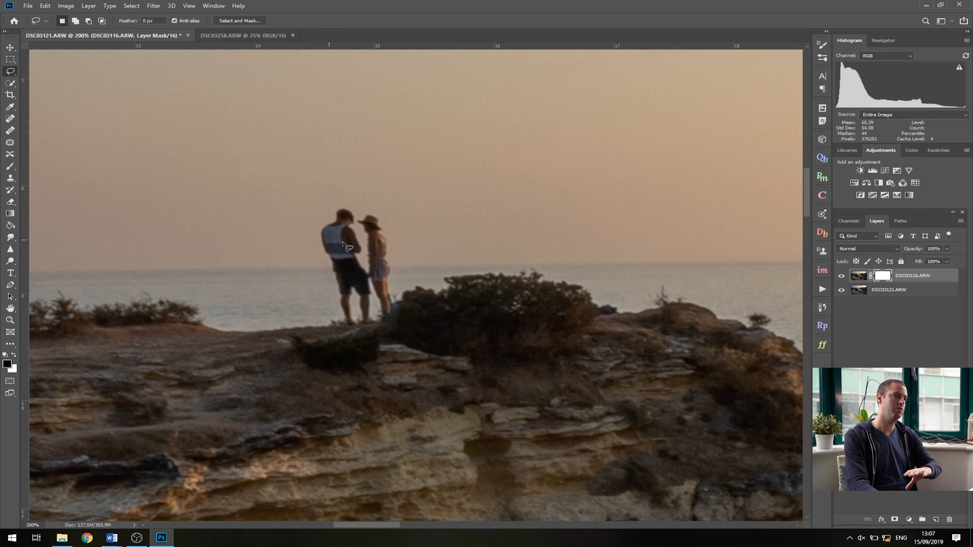
{"action": "mouse_move", "coordinate": [236, 229]}
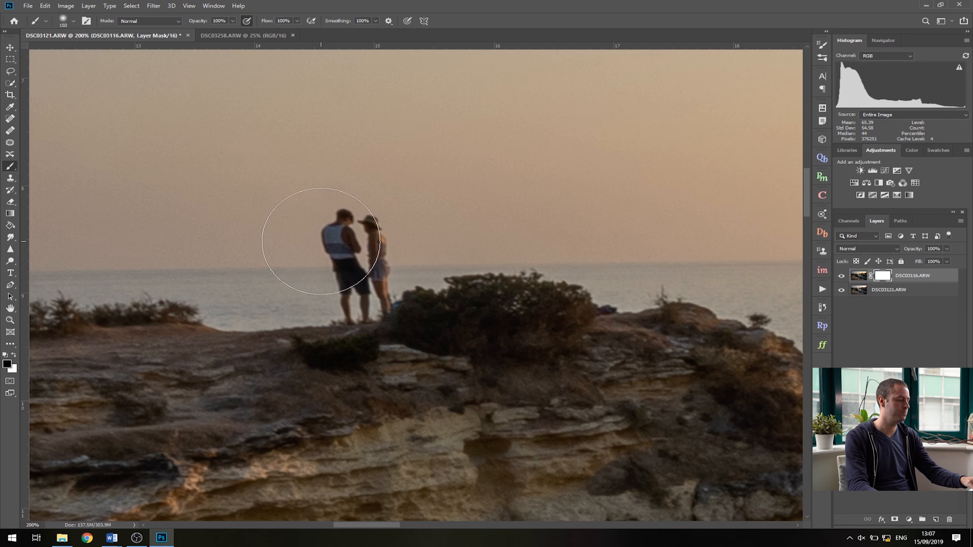
Paint black on the top layer's mask over the couple and their faint leftover streaks
{"action": "left_click_drag", "start_coordinate": [321, 241], "coordinate": [341, 268]}
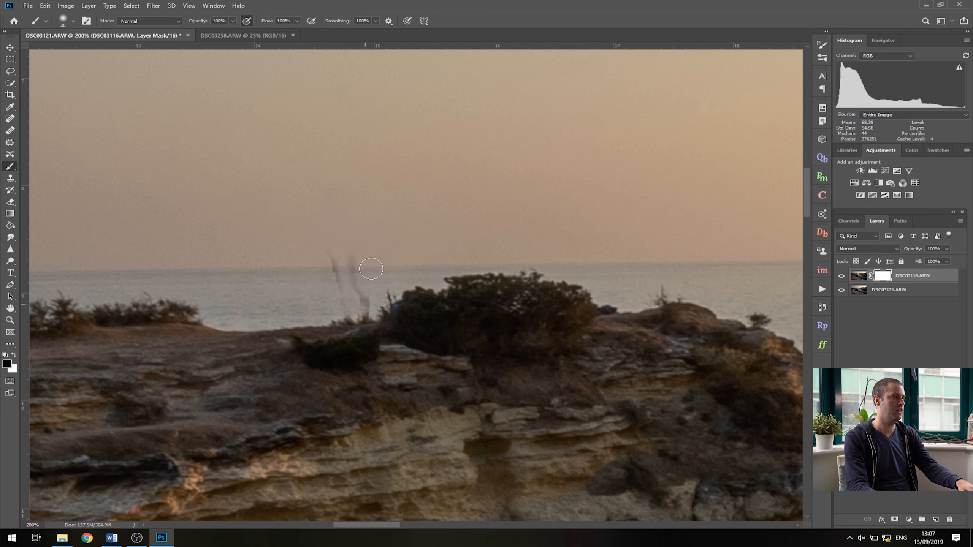
{"action": "left_click_drag", "start_coordinate": [370, 269], "coordinate": [346, 258]}
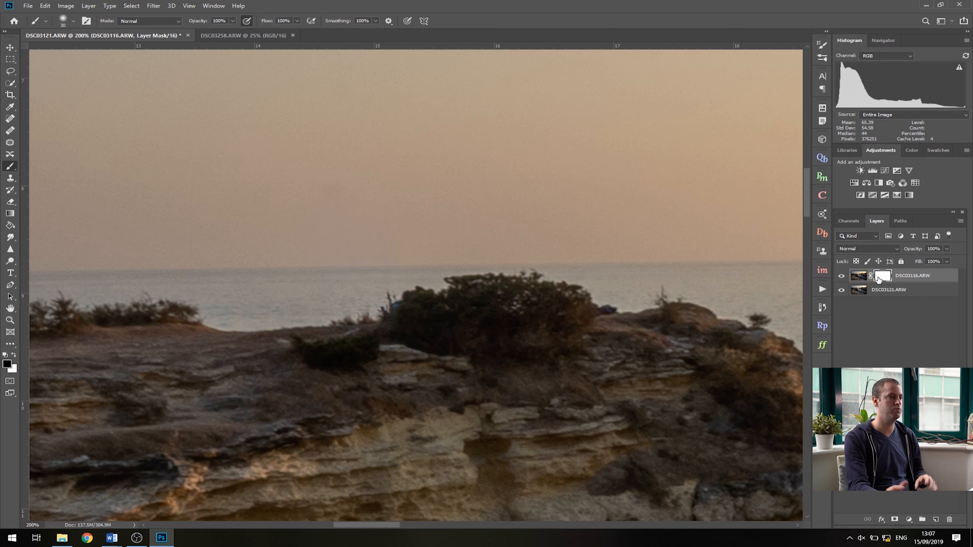
{"action": "mouse_move", "coordinate": [881, 278]}
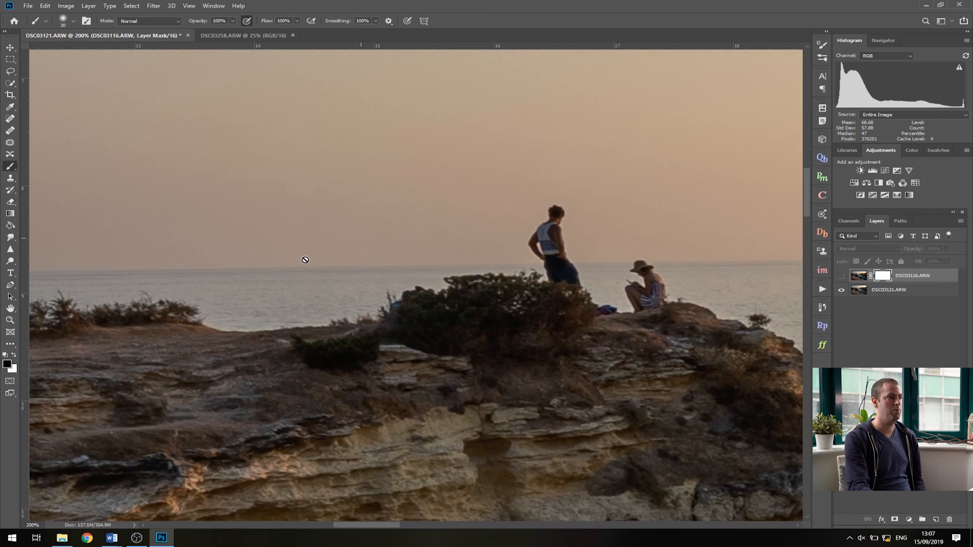
{"action": "mouse_move", "coordinate": [357, 274]}
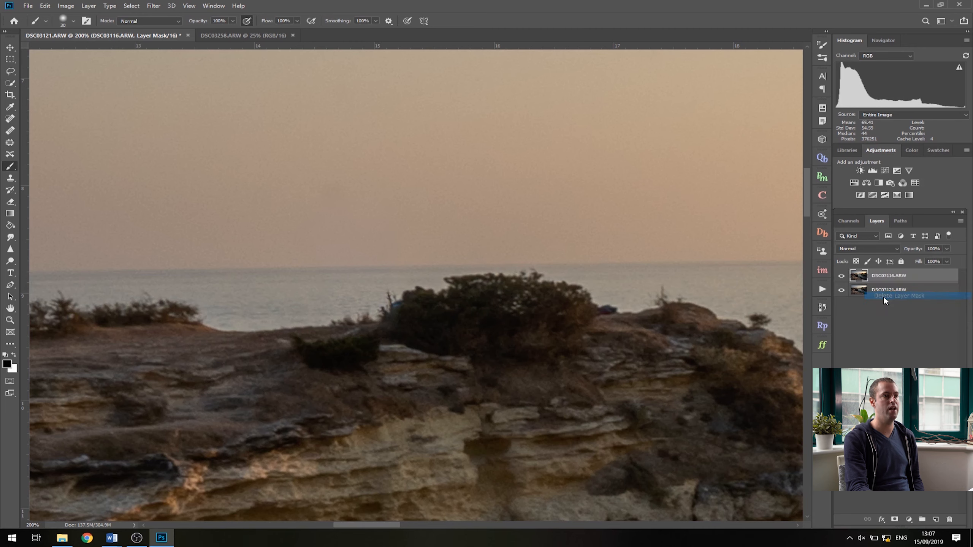
Delete the top photo's layer mask, duplicate the layer, and toggle the copy's visibility
{"action": "left_click", "coordinate": [897, 295]}
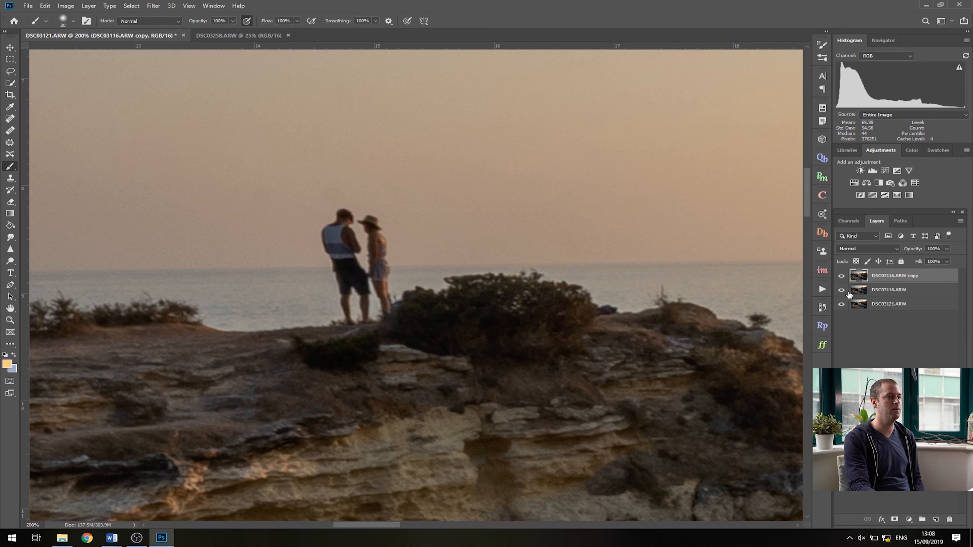
{"action": "left_click", "coordinate": [841, 277]}
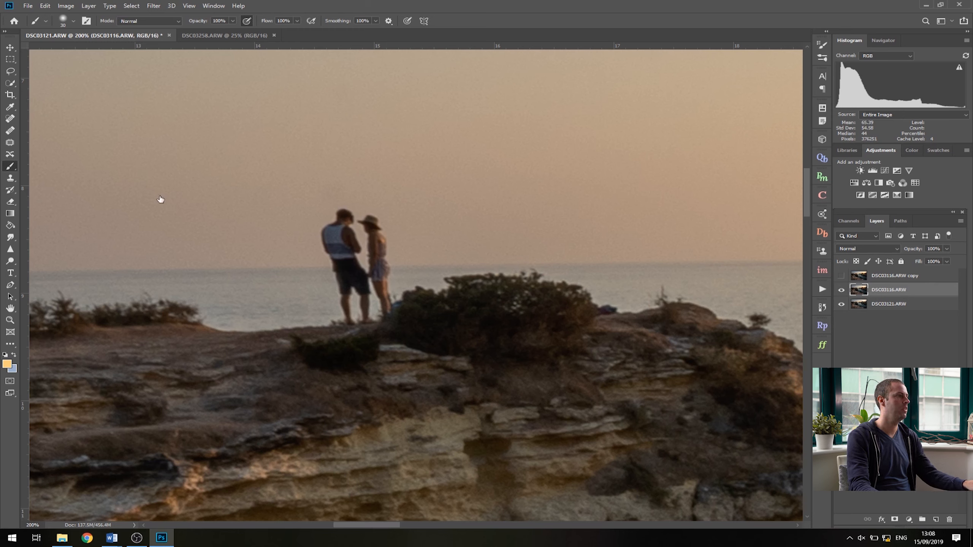
{"action": "mouse_move", "coordinate": [534, 240]}
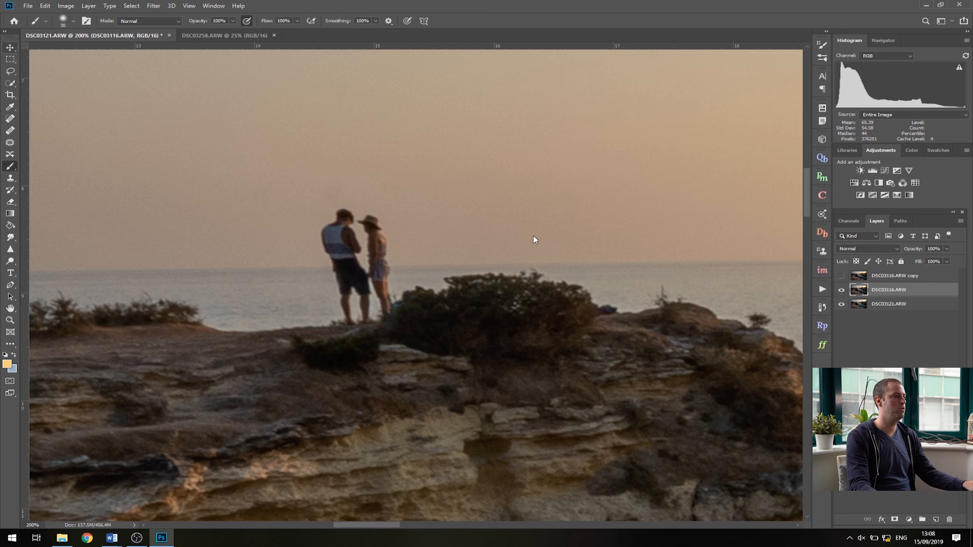
{"action": "left_click", "coordinate": [11, 47]}
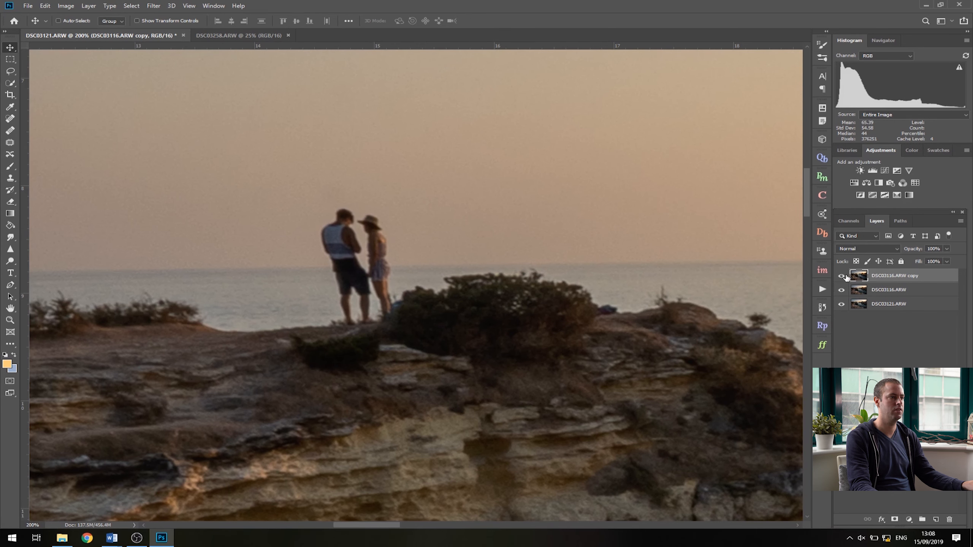
{"action": "left_click", "coordinate": [842, 278]}
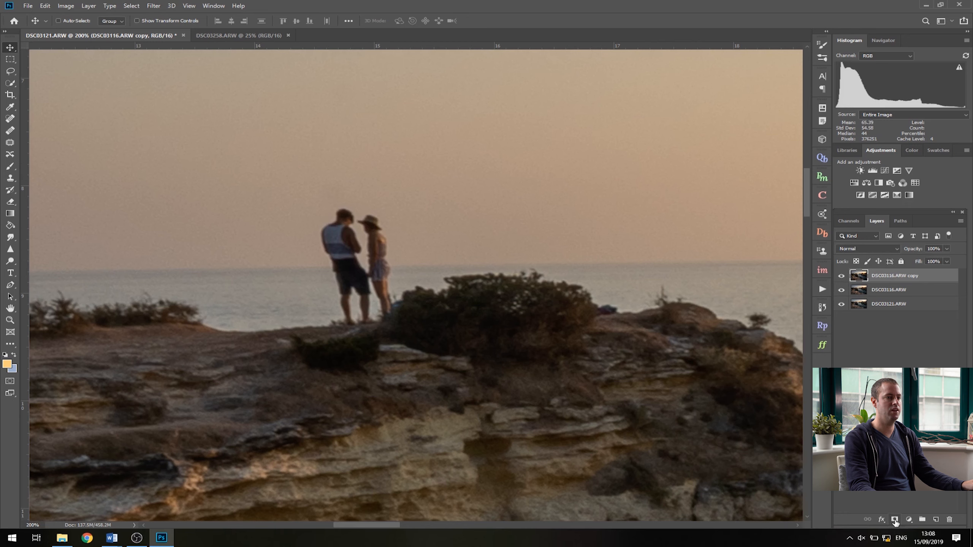
Add a mask to the duplicated layer and paint out the couple's upper bodies
{"action": "left_click", "coordinate": [896, 520]}
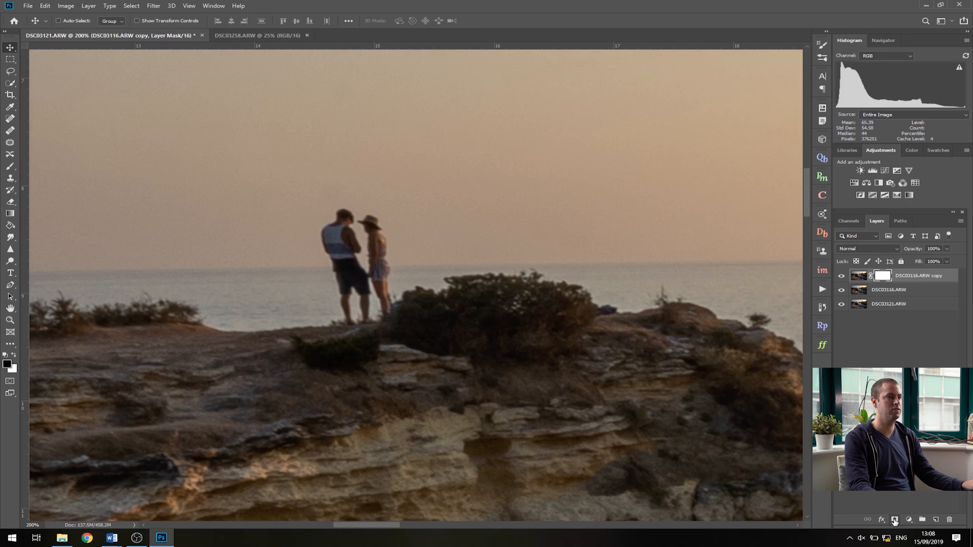
{"action": "mouse_move", "coordinate": [331, 226]}
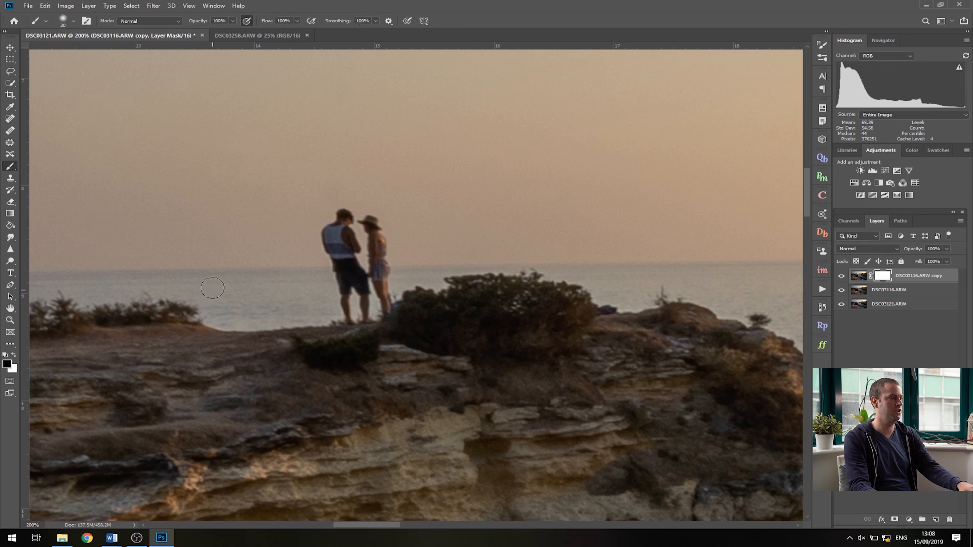
{"action": "left_click_drag", "start_coordinate": [212, 288], "coordinate": [345, 224]}
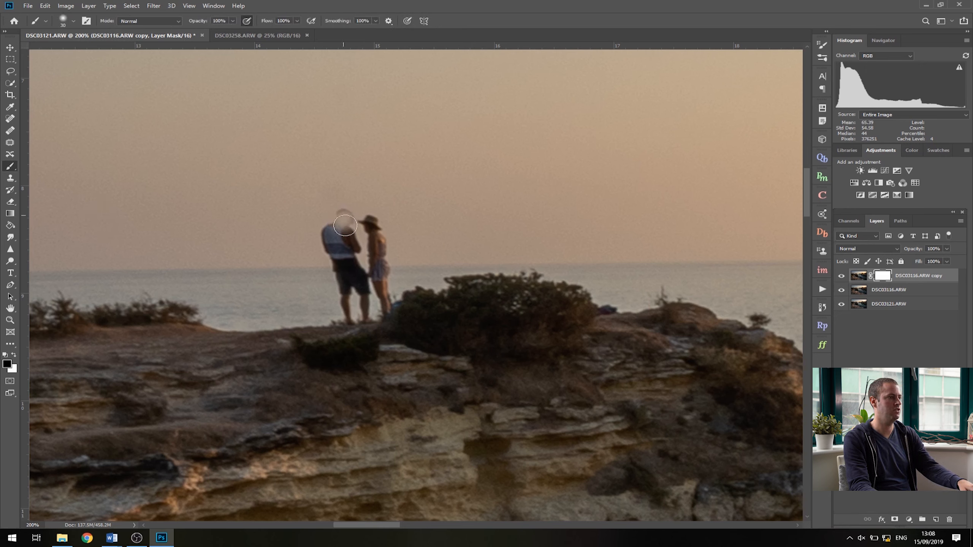
{"action": "left_click_drag", "start_coordinate": [345, 225], "coordinate": [335, 234]}
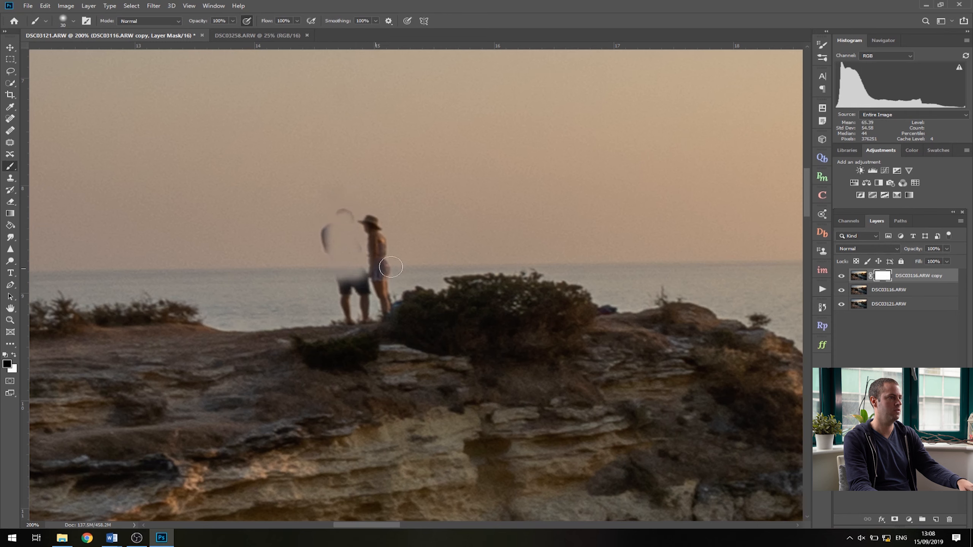
{"action": "left_click_drag", "start_coordinate": [391, 267], "coordinate": [370, 203]}
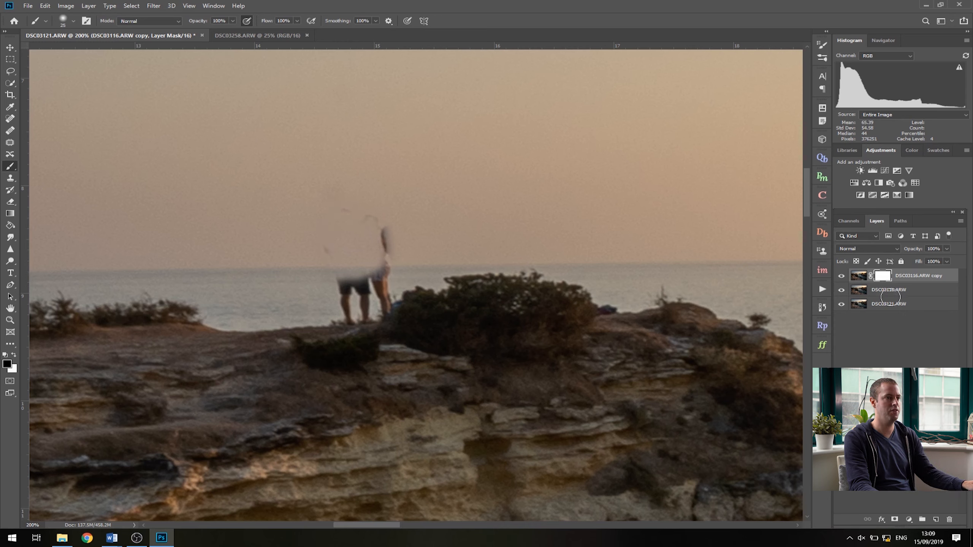
Reselect the copy layer's mask and paint out the man's legs and the woman
{"action": "left_click", "coordinate": [899, 289]}
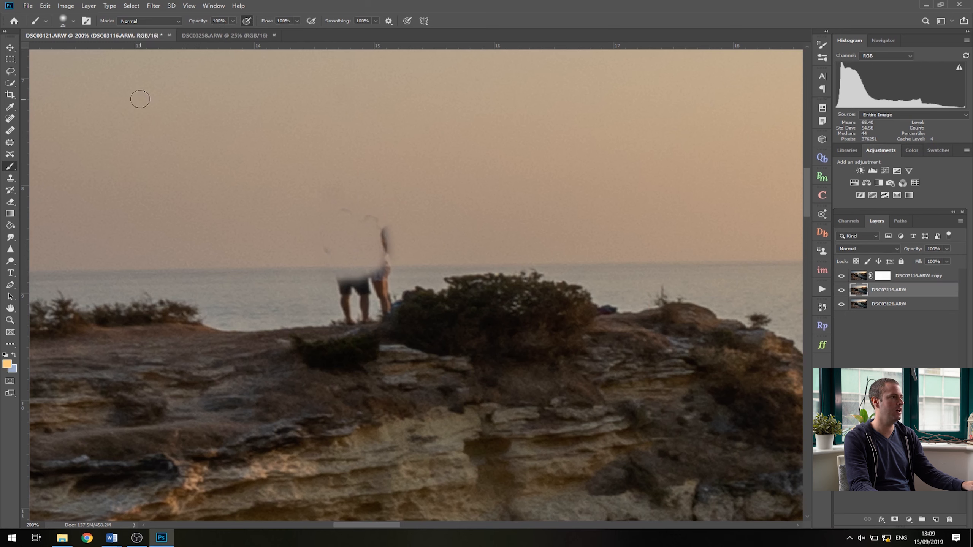
{"action": "left_click", "coordinate": [9, 47]}
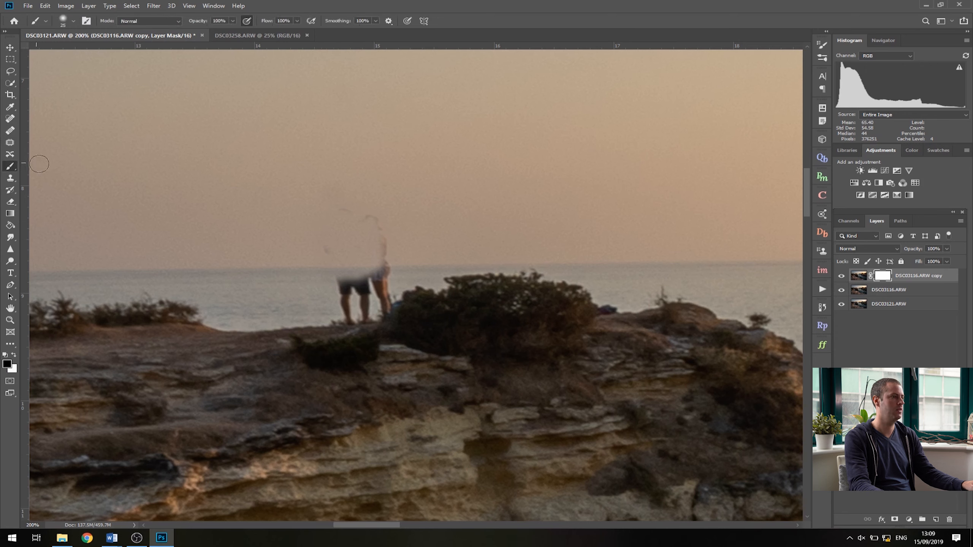
{"action": "mouse_move", "coordinate": [332, 212]}
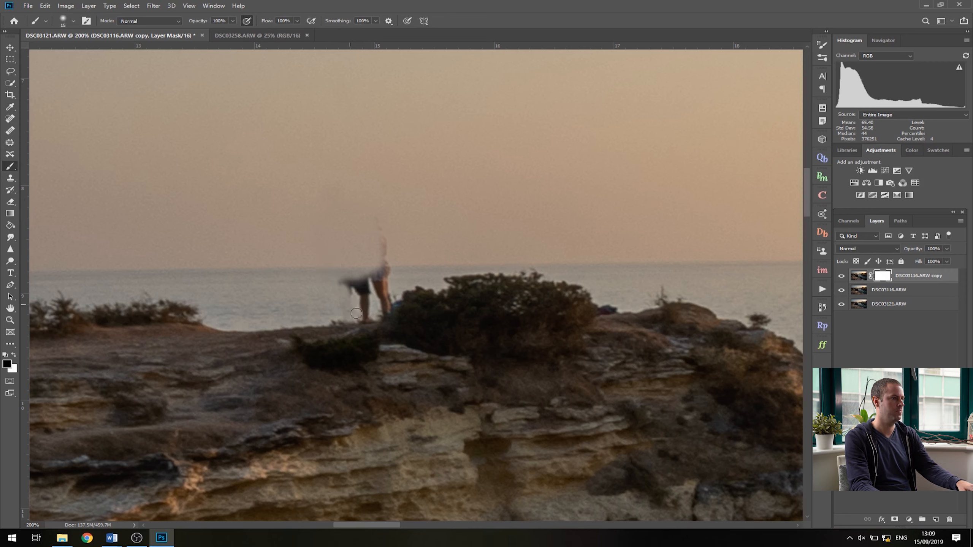
{"action": "left_click_drag", "start_coordinate": [357, 313], "coordinate": [353, 286]}
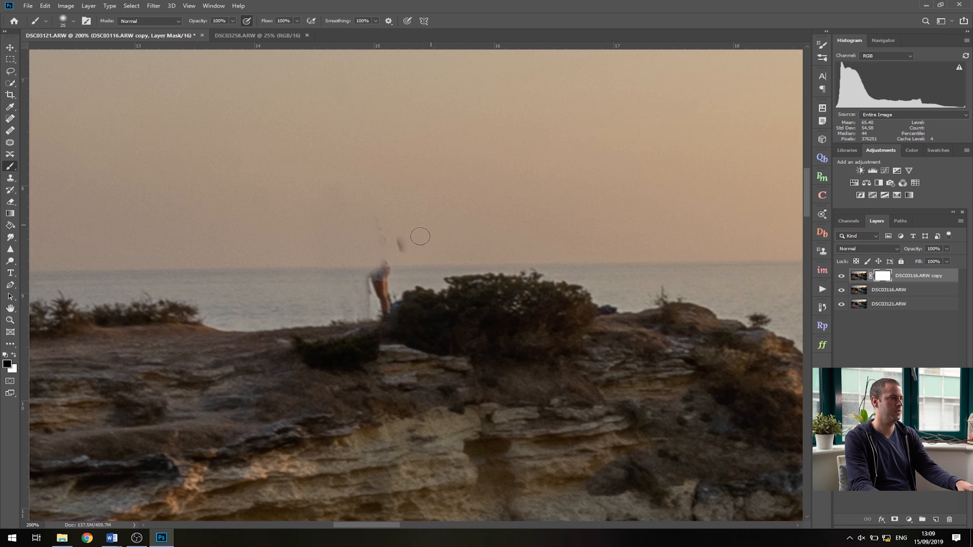
{"action": "left_click_drag", "start_coordinate": [420, 236], "coordinate": [386, 274]}
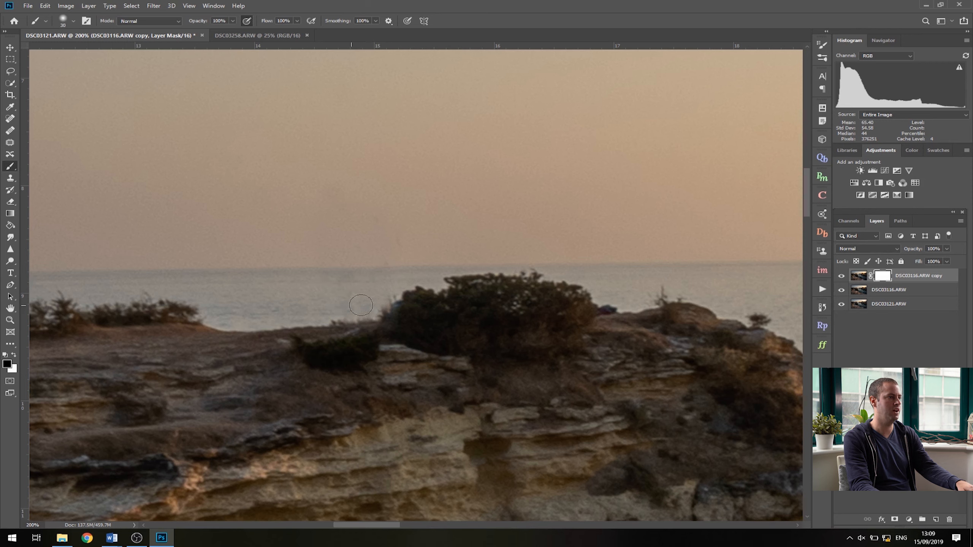
{"action": "mouse_move", "coordinate": [379, 259]}
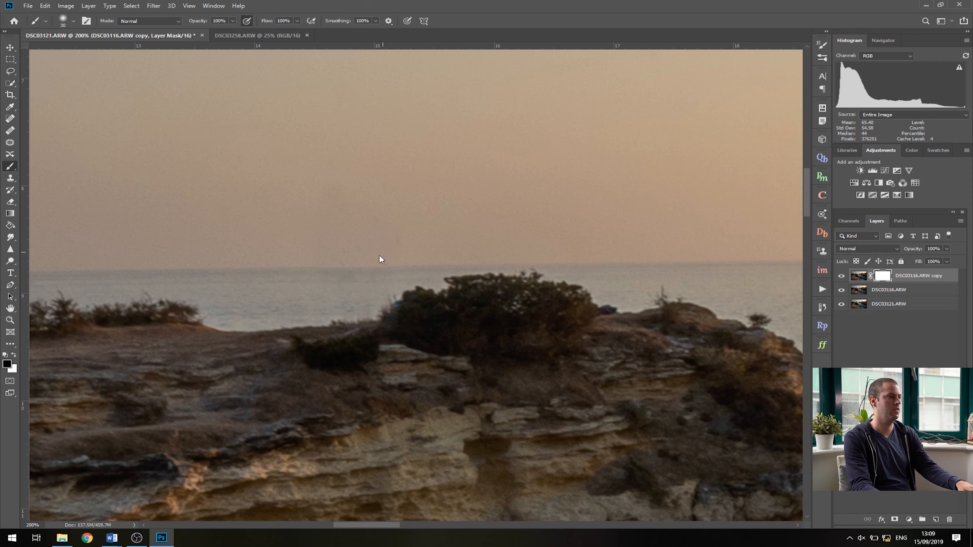